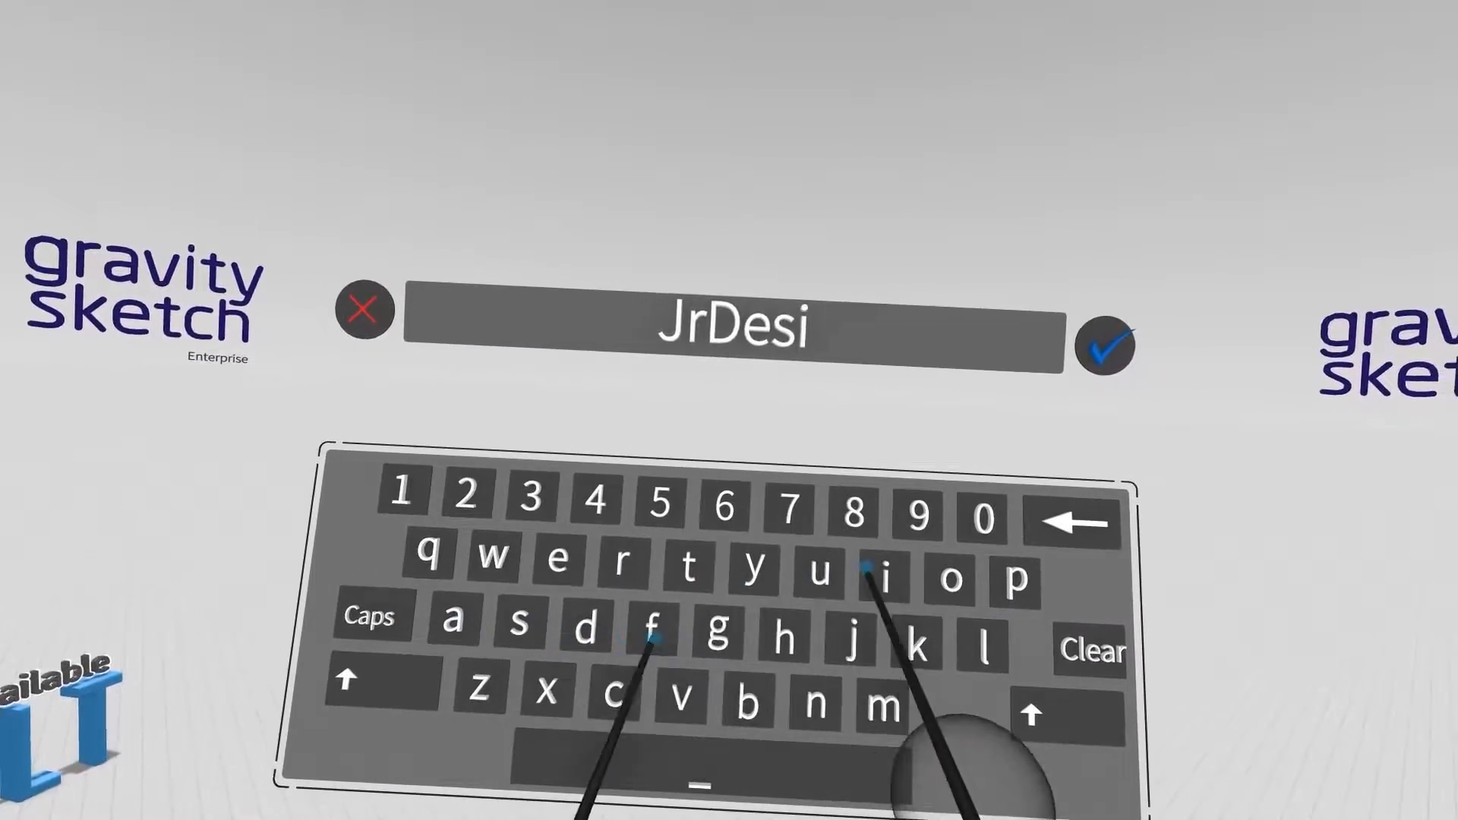
Step: Confirm the user name JrDesigner and show the CoSketch Rooms list
left_click(1109, 346)
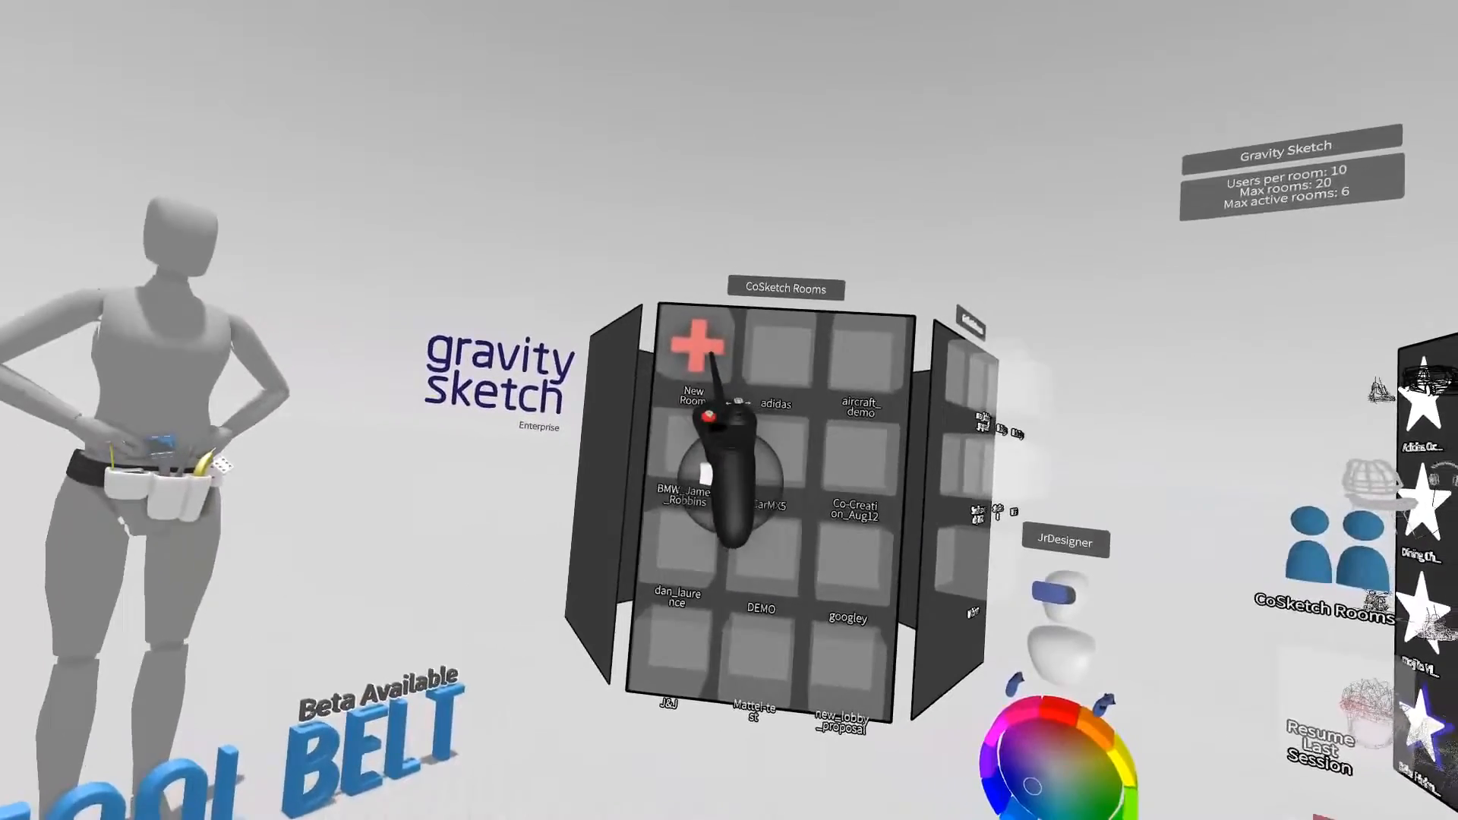
Step: Create a new CoSketch room named co_creation
left_click(697, 342)
type("co_creation")
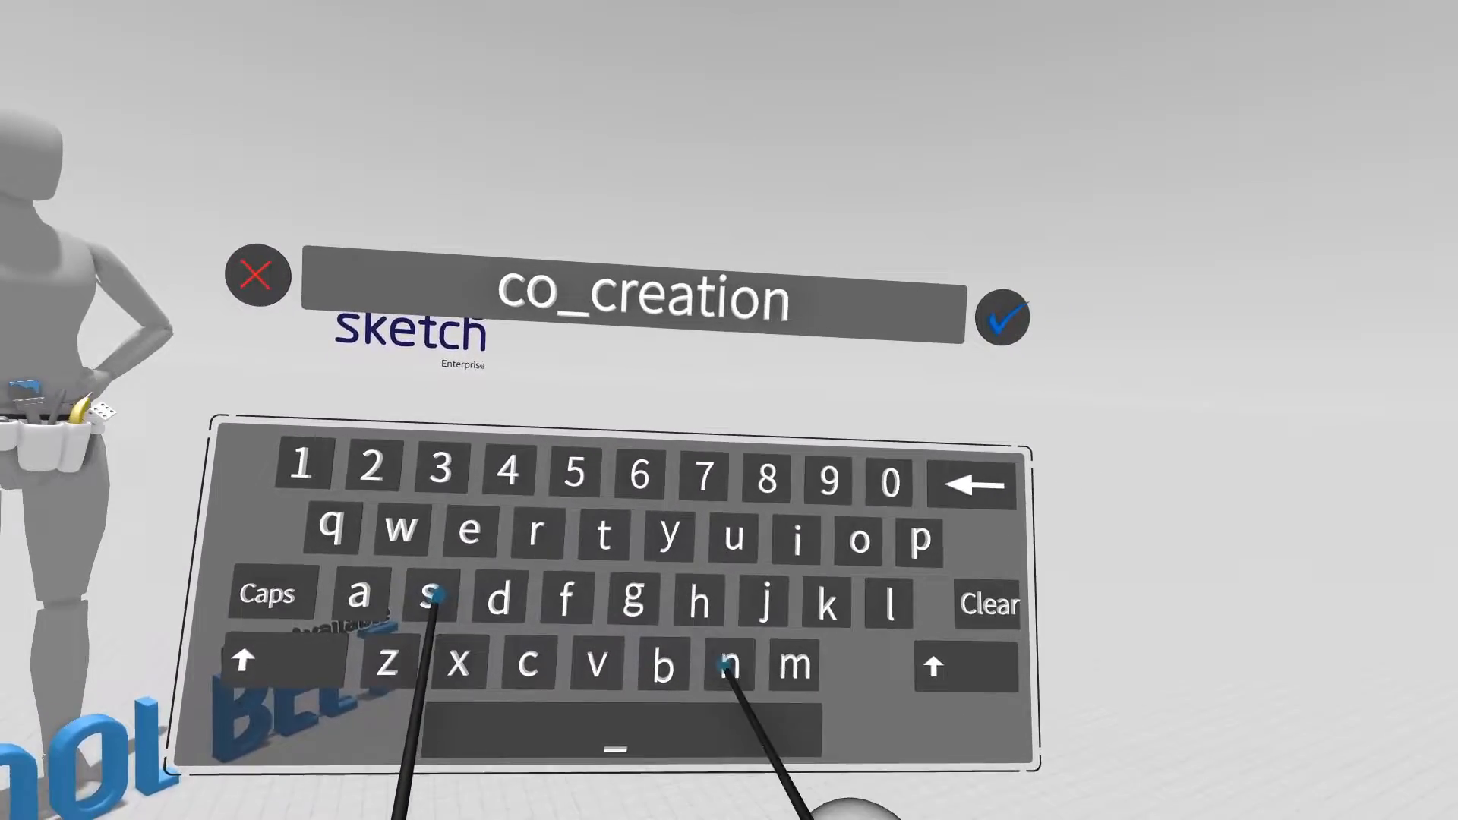
left_click(1003, 318)
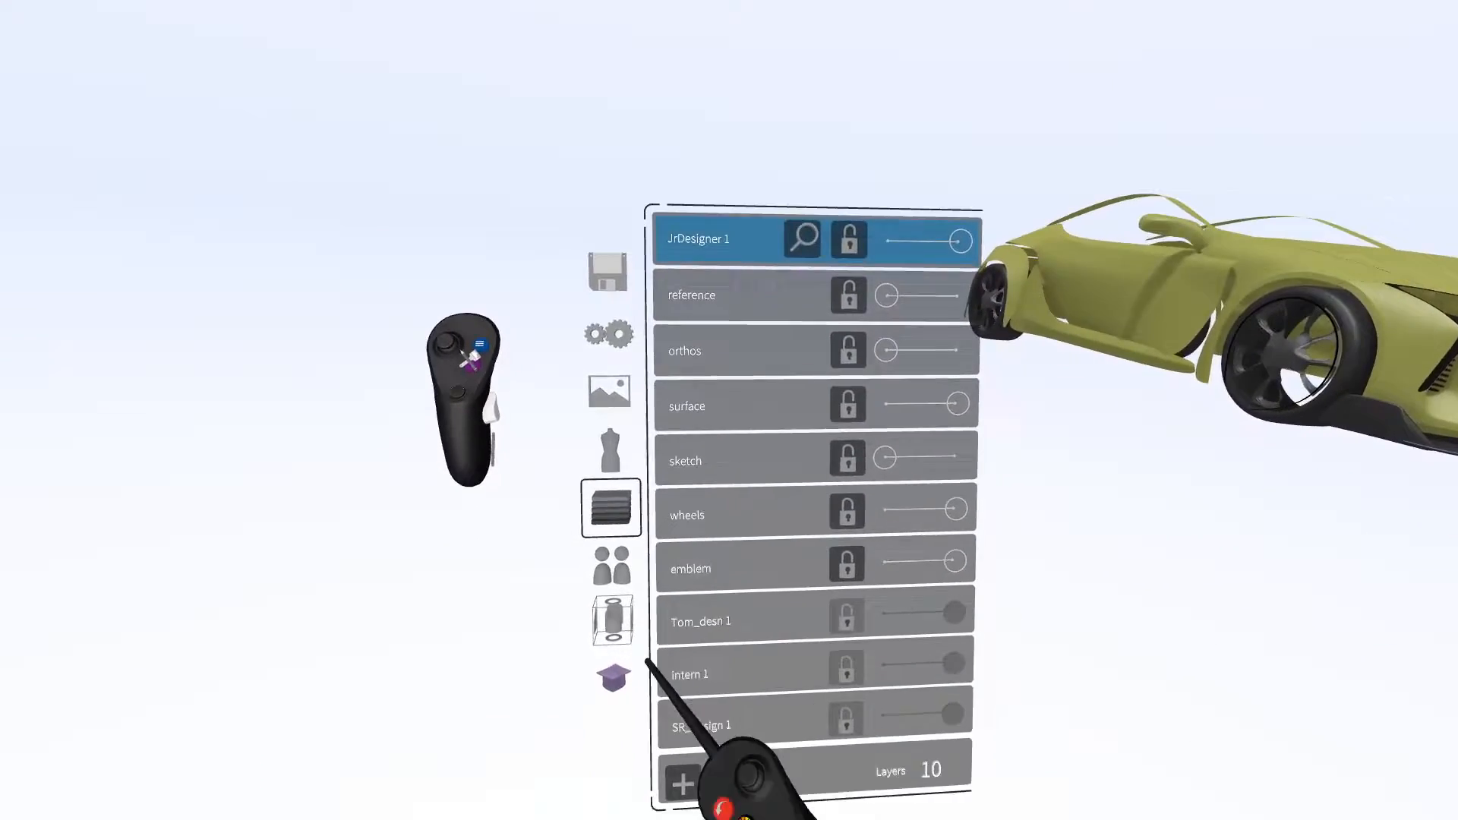
Step: Add a second personal layer, JrDesigner 2, as the eleventh layer
left_click(681, 782)
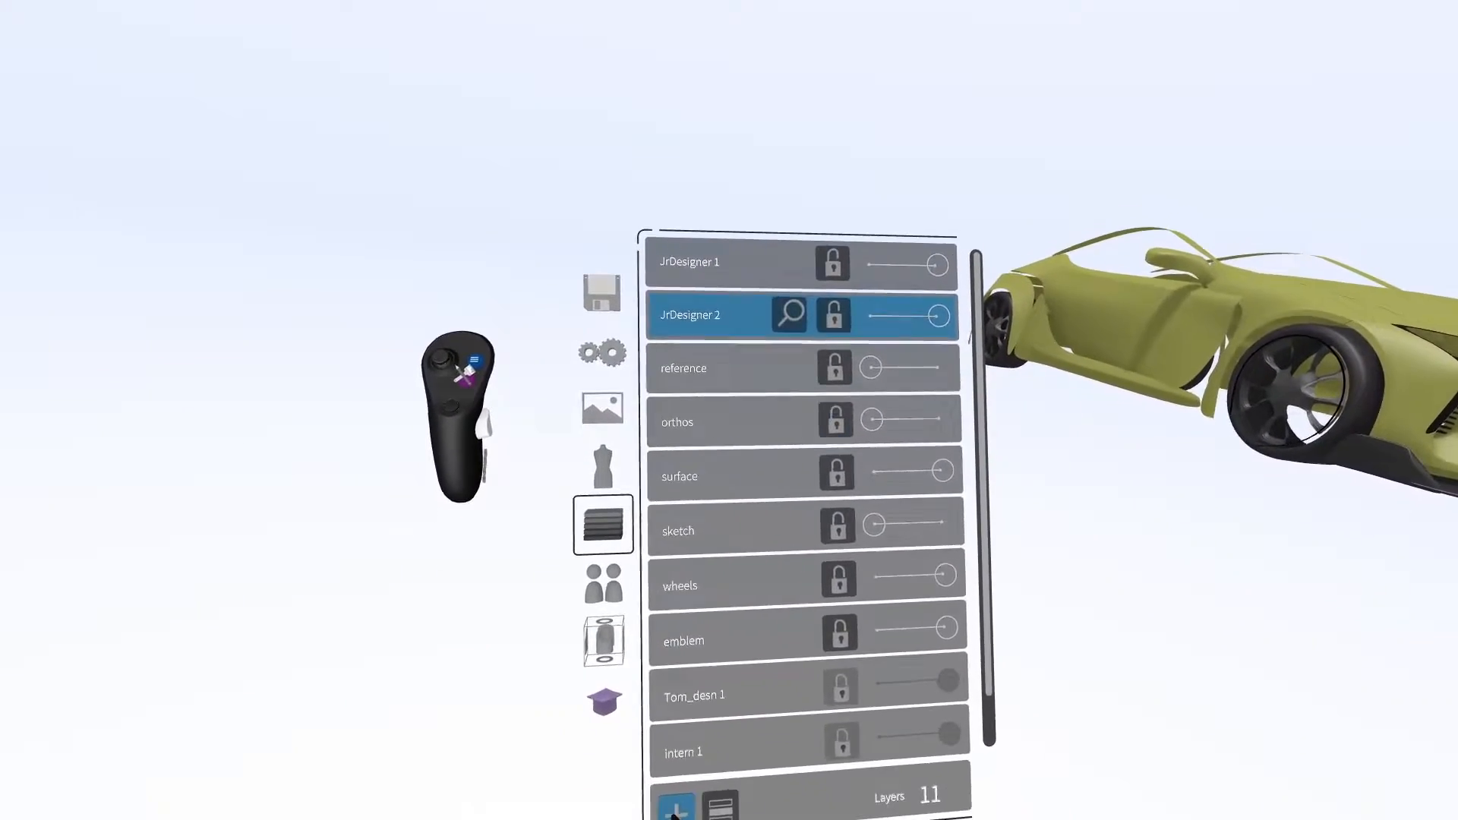